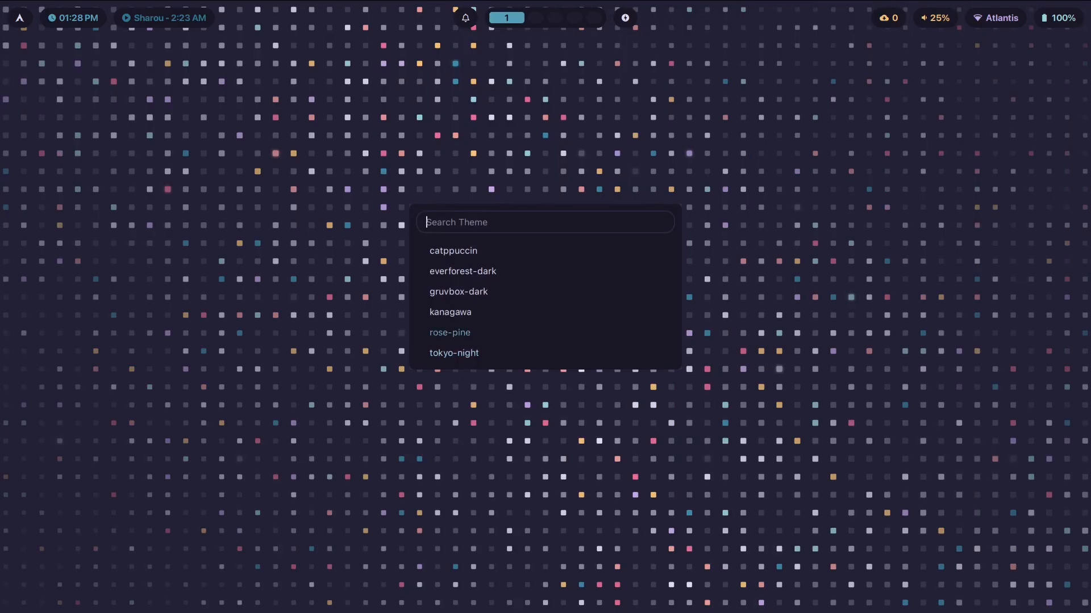
- Choose a new theme from the theme switcher list
left_click(450, 312)
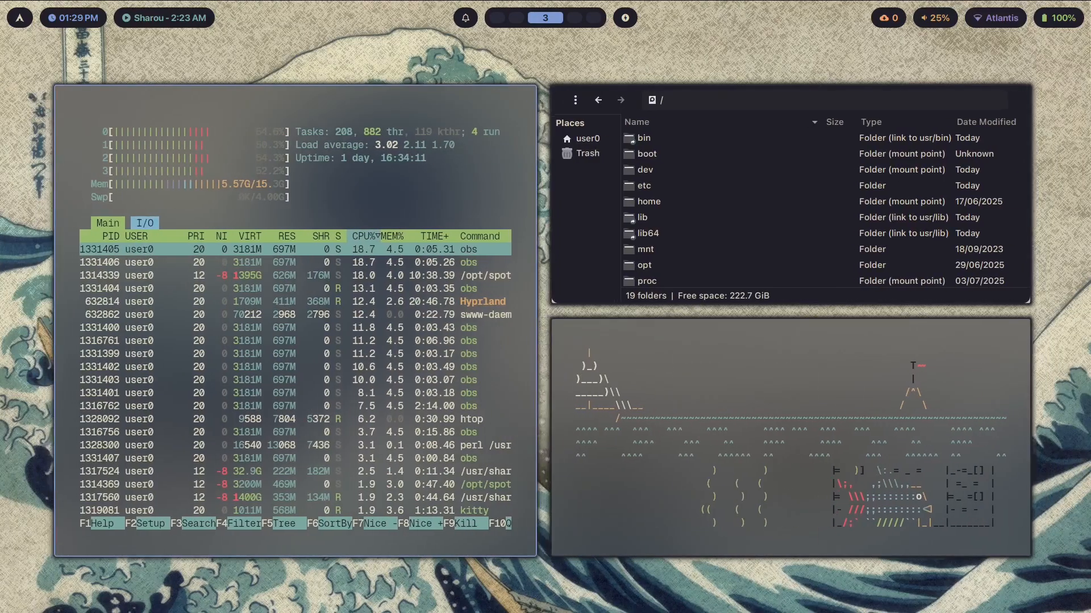
- Trigger the hyprlock lock screen from the top bar
left_click(526, 18)
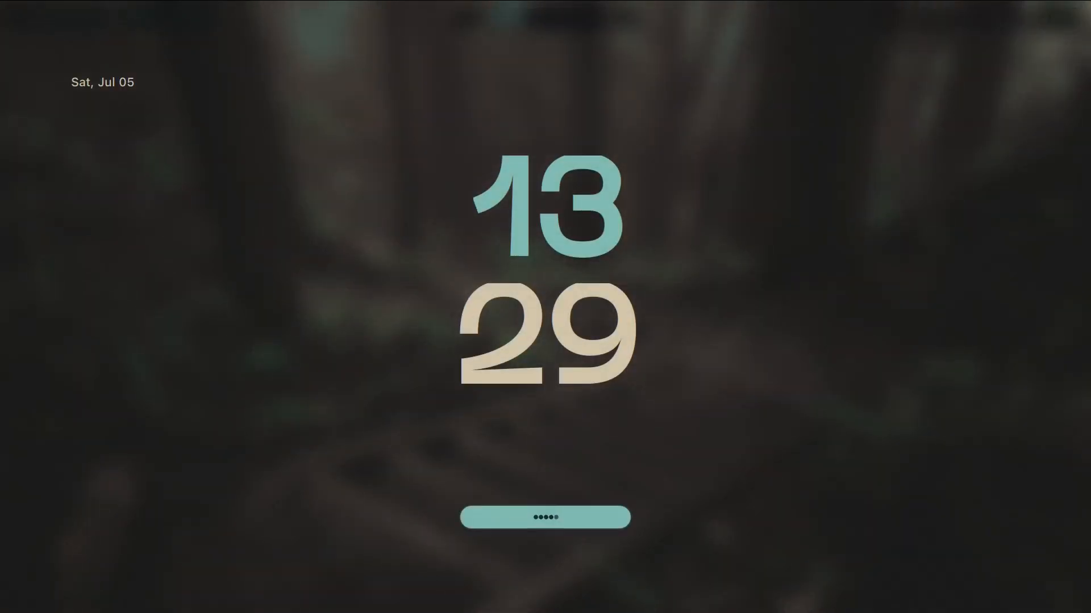
- Enter the password on the lock screen to return to workspace 1
left_click(546, 517)
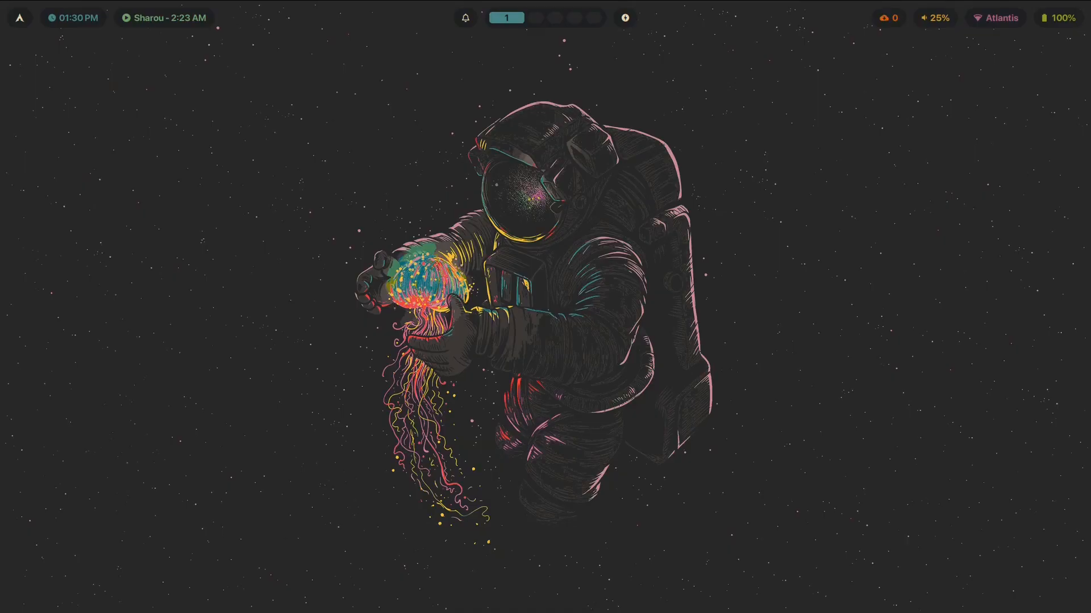
- Open the control-center panel from its top-bar icon
left_click(995, 17)
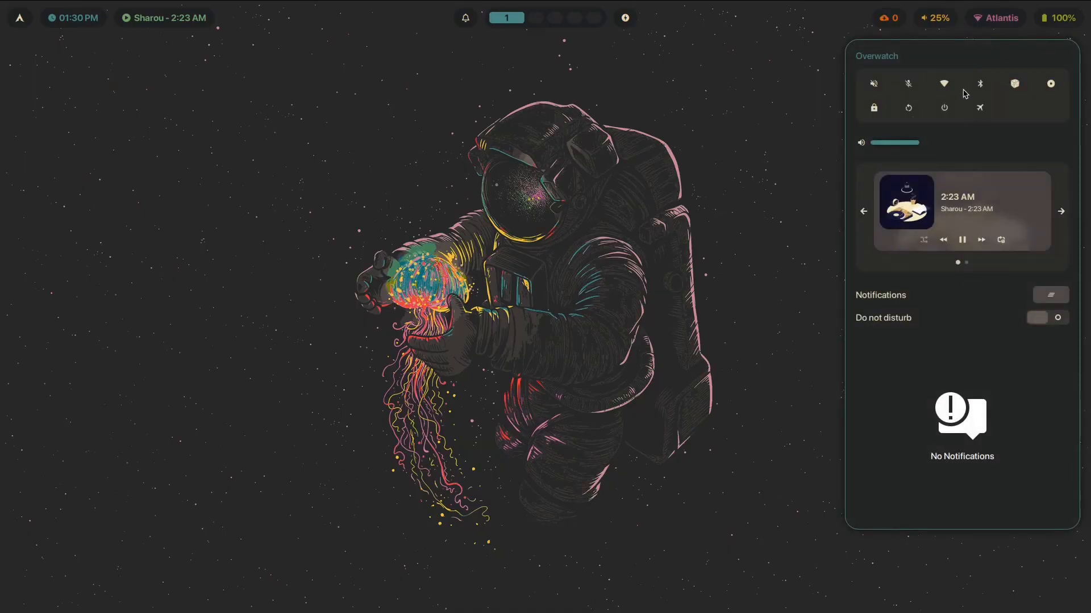
mouse_move(901, 425)
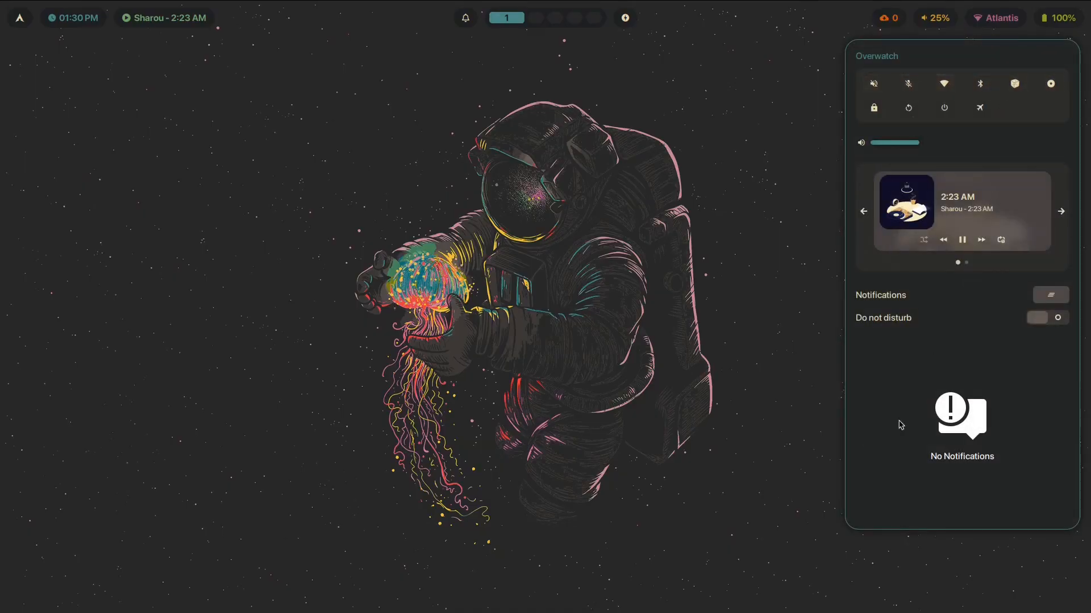